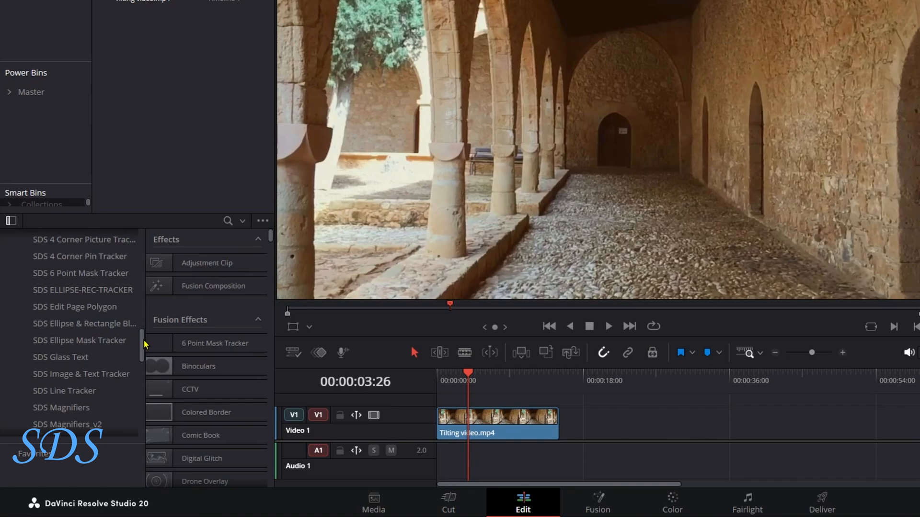
- Locate the SDS Image & Text Tracker group in the Effects library and apply Image Planar Tracker to the Tilting clip
scroll(down, 3)
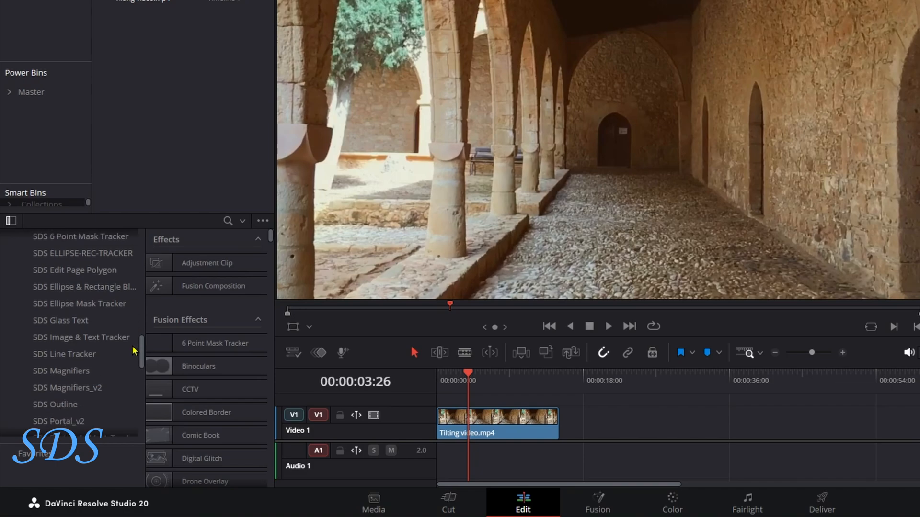
scroll(down, 3)
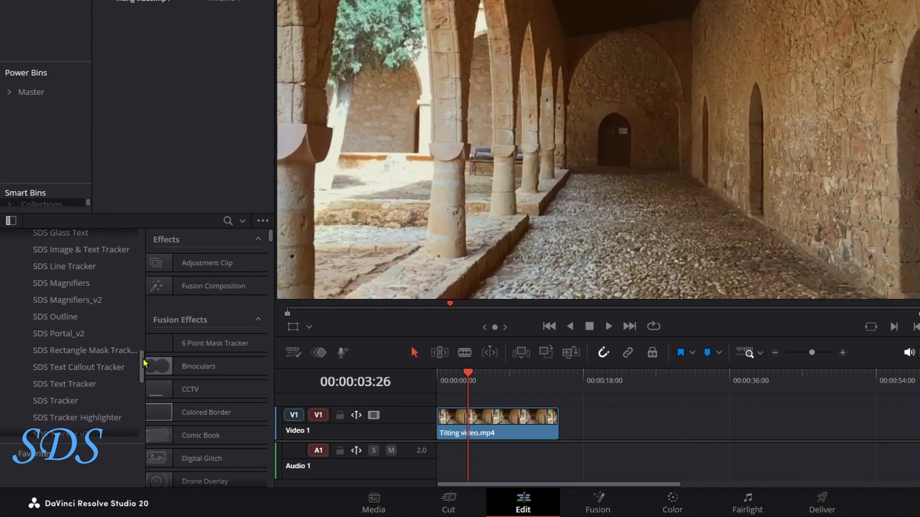
scroll(up, 3)
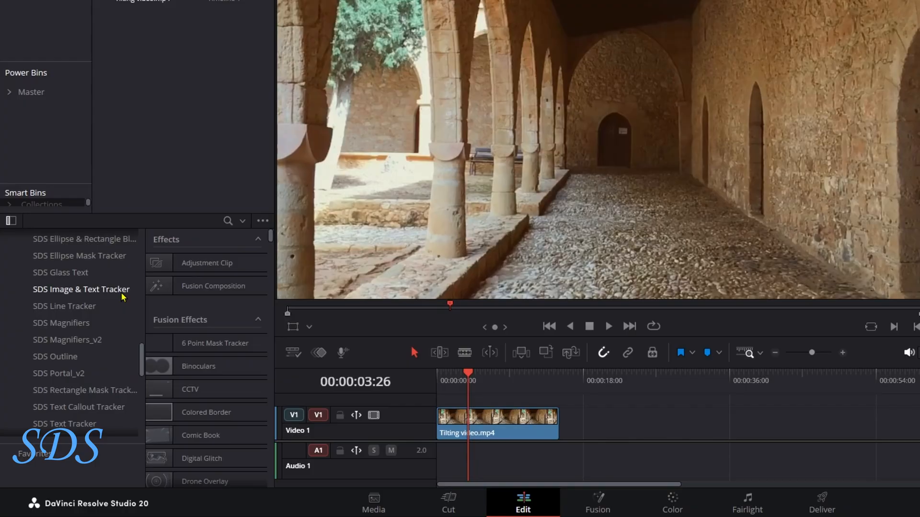
click(80, 290)
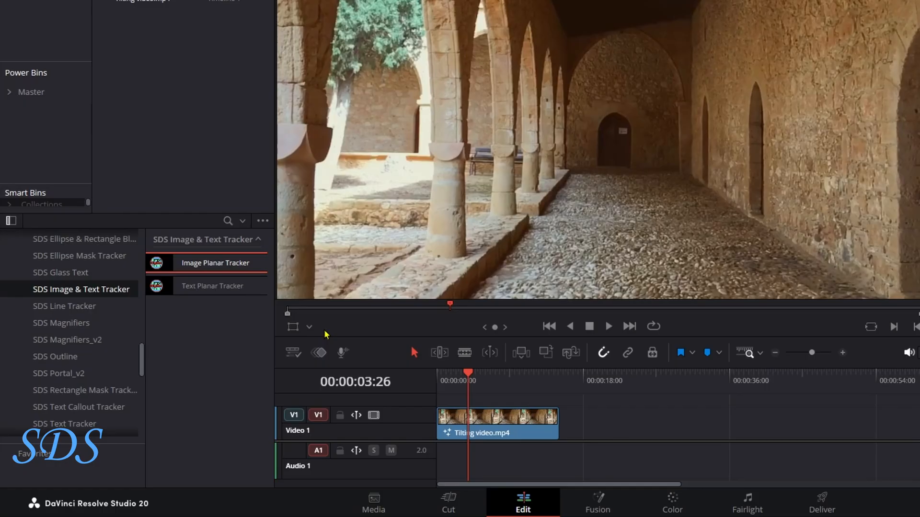
- Shape the pattern polygon on the stone wall, use Hybrid Point/Area, and track it to the end and backward
click(293, 326)
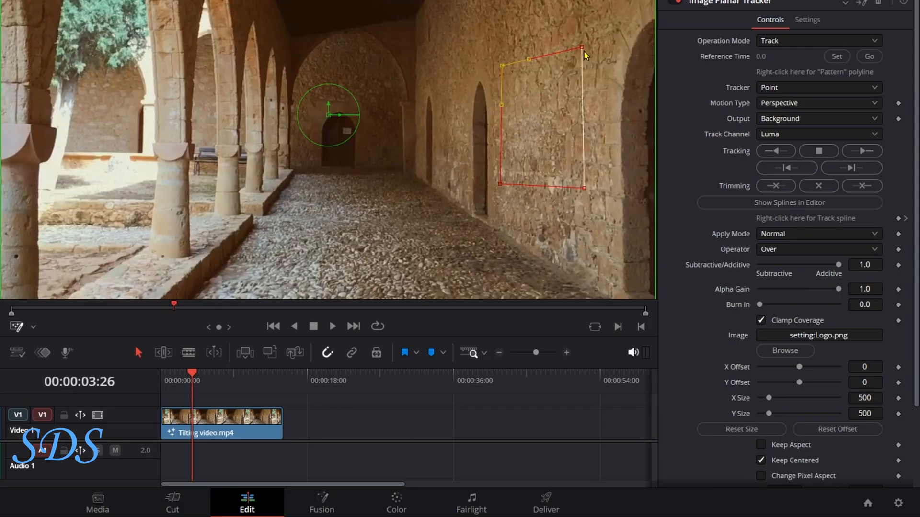
click(818, 102)
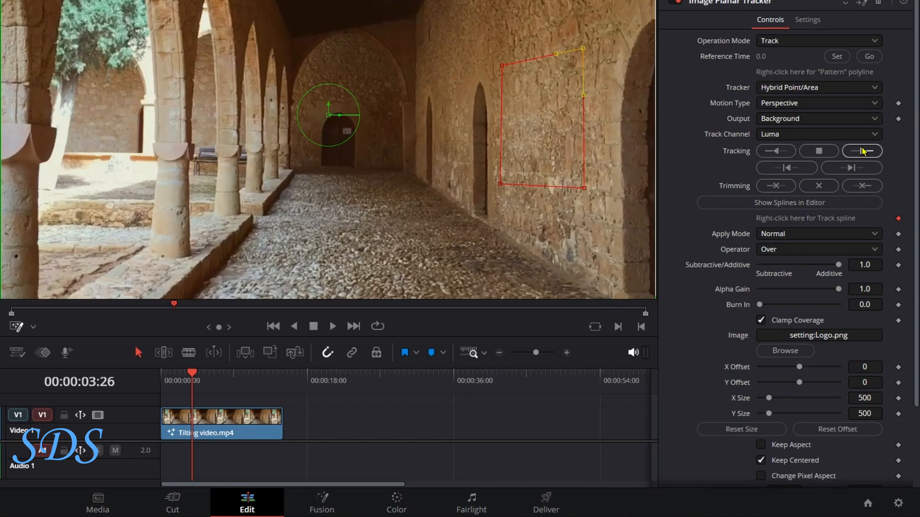
mouse_move(862, 150)
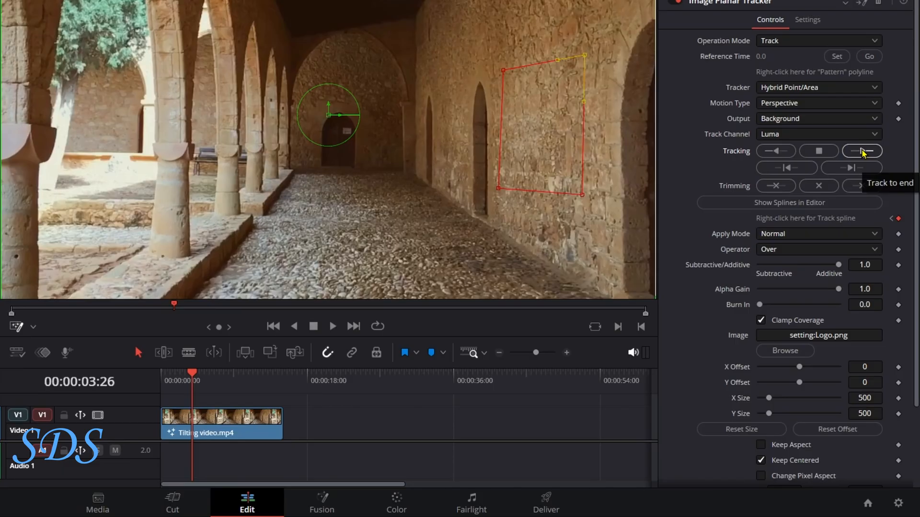
mouse_move(768, 156)
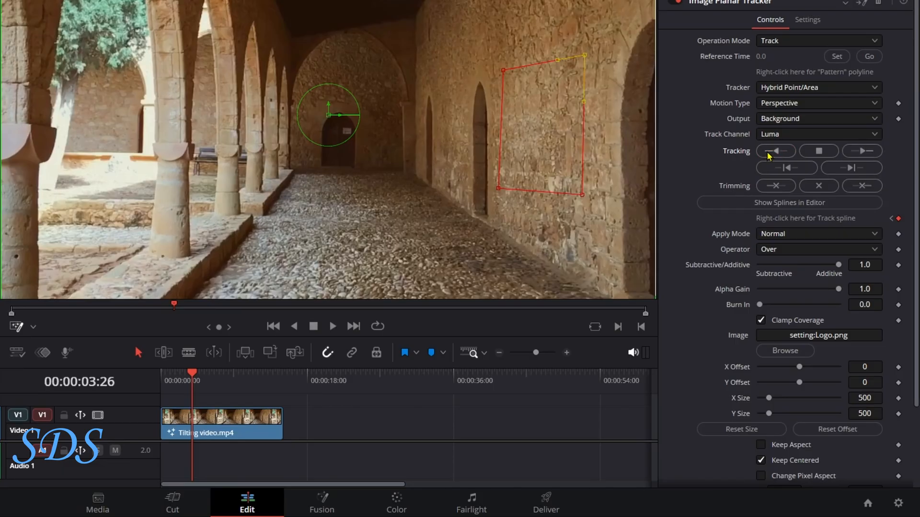
click(775, 150)
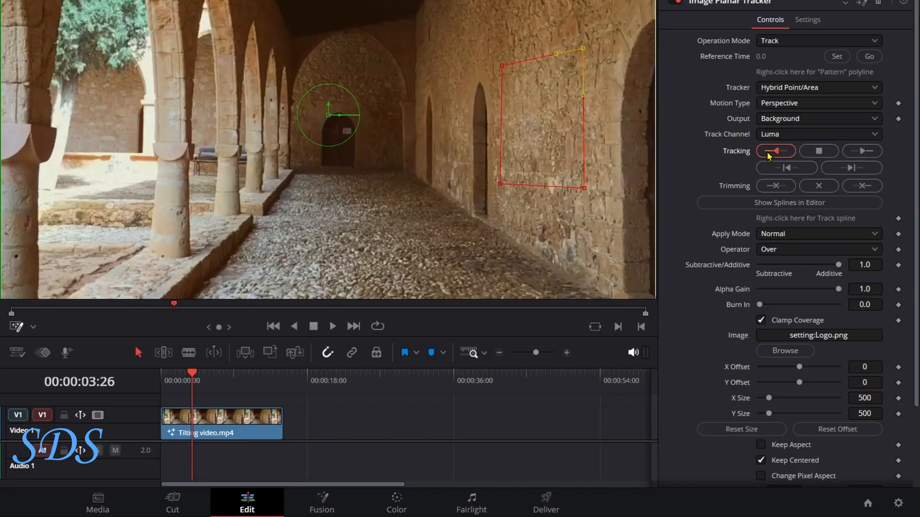
click(775, 150)
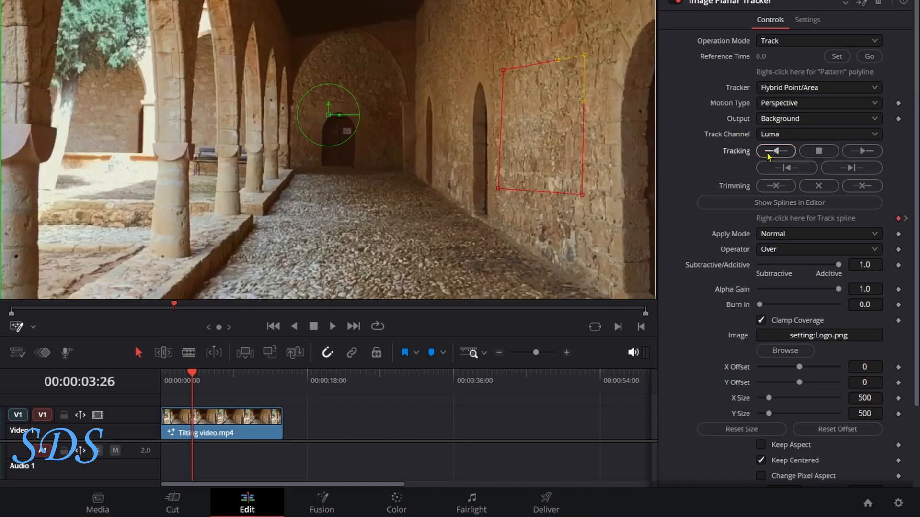
click(774, 151)
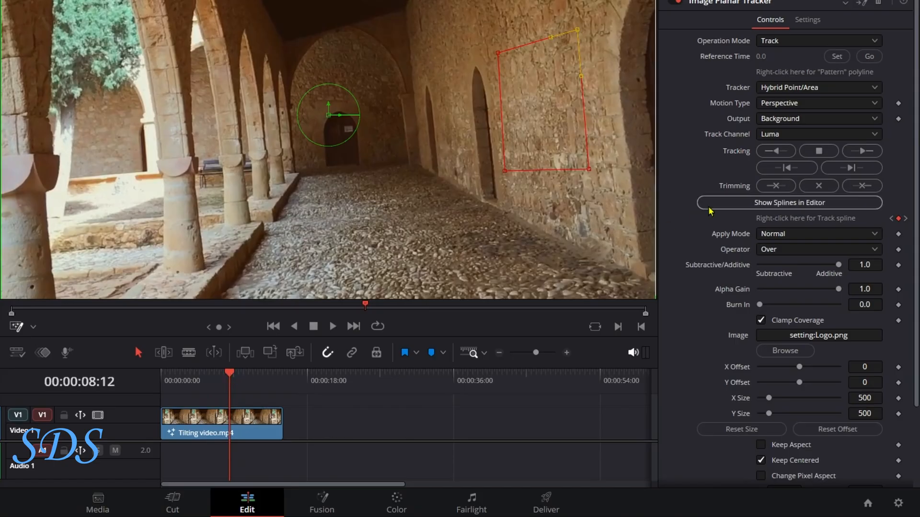
mouse_move(796, 47)
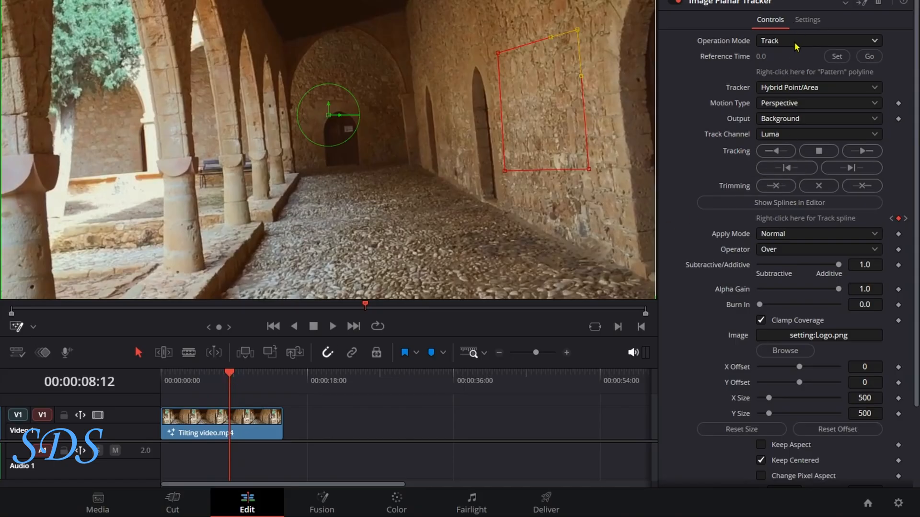
- Switch Operation Mode to Corner Pin and check the logo's alignment with Show Grid, then hide it
click(875, 41)
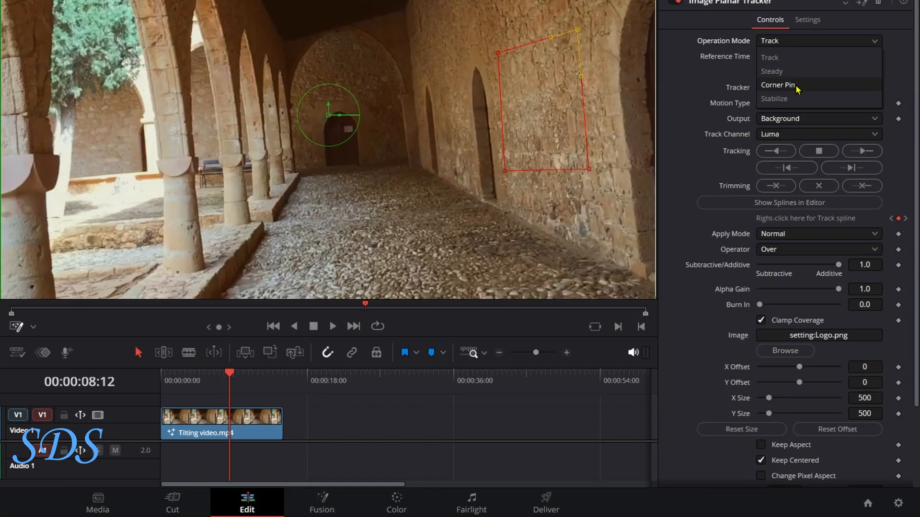
click(777, 85)
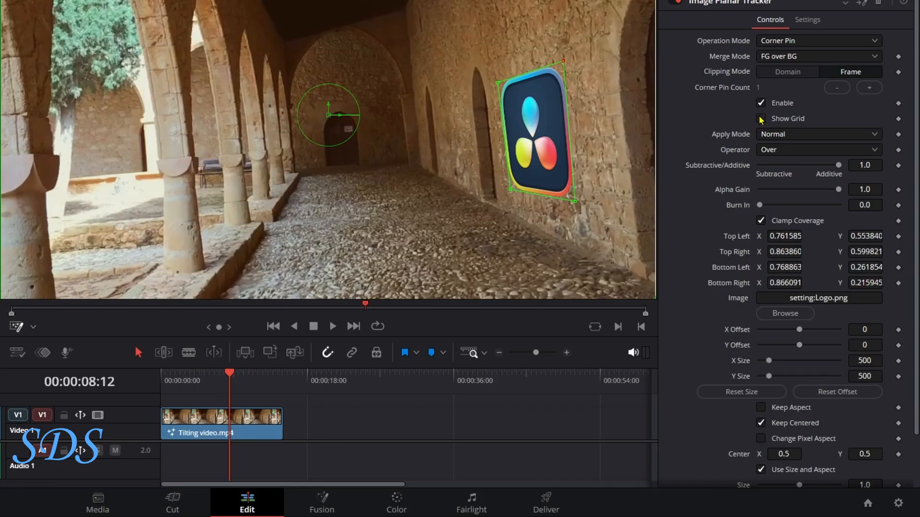
click(761, 119)
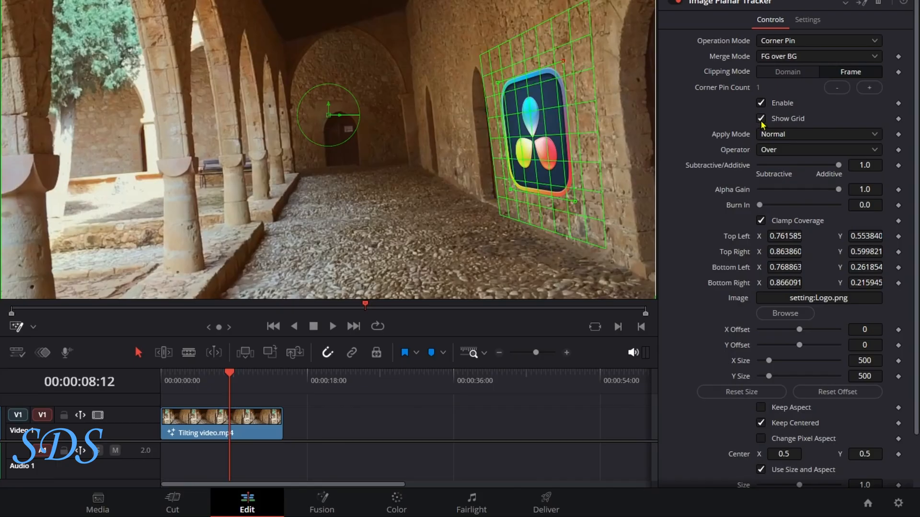
click(761, 118)
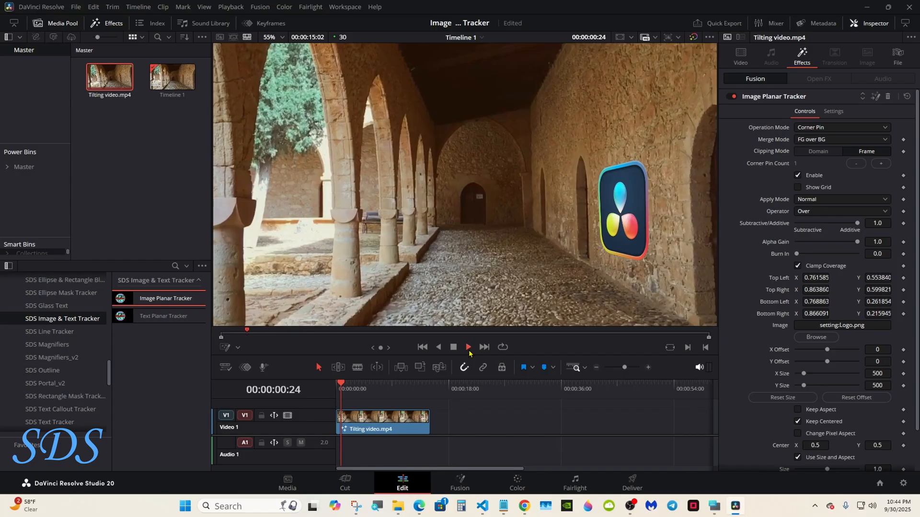
click(467, 347)
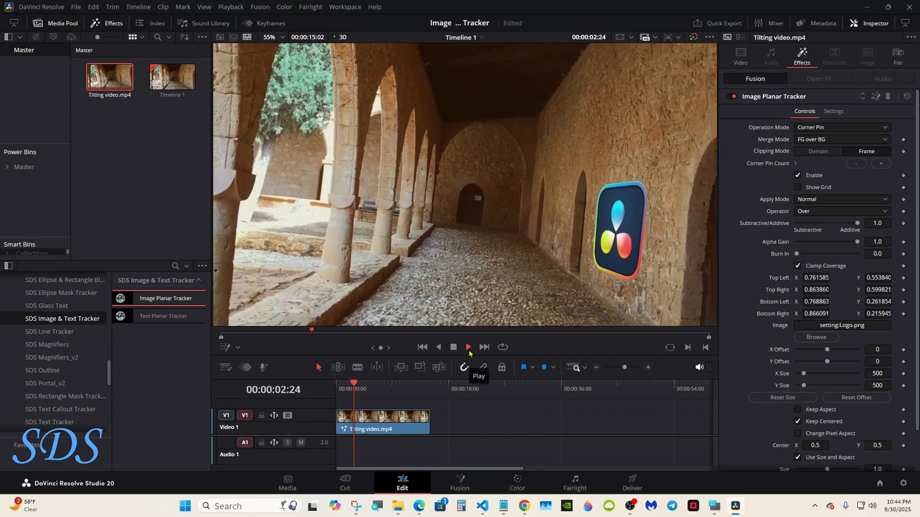
click(468, 347)
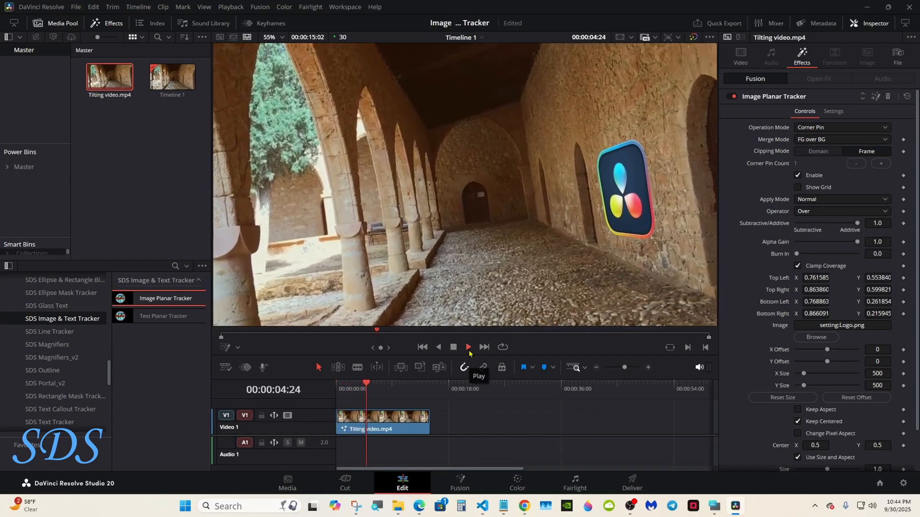
click(468, 347)
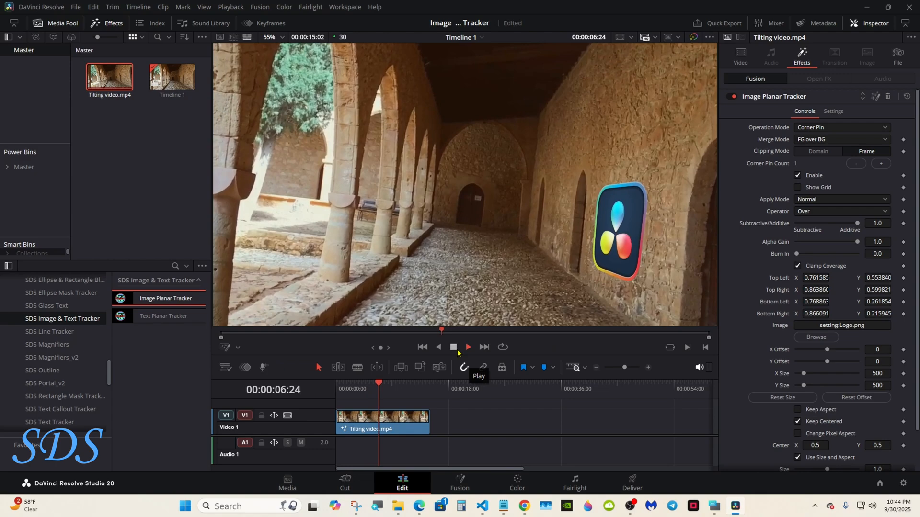
click(468, 347)
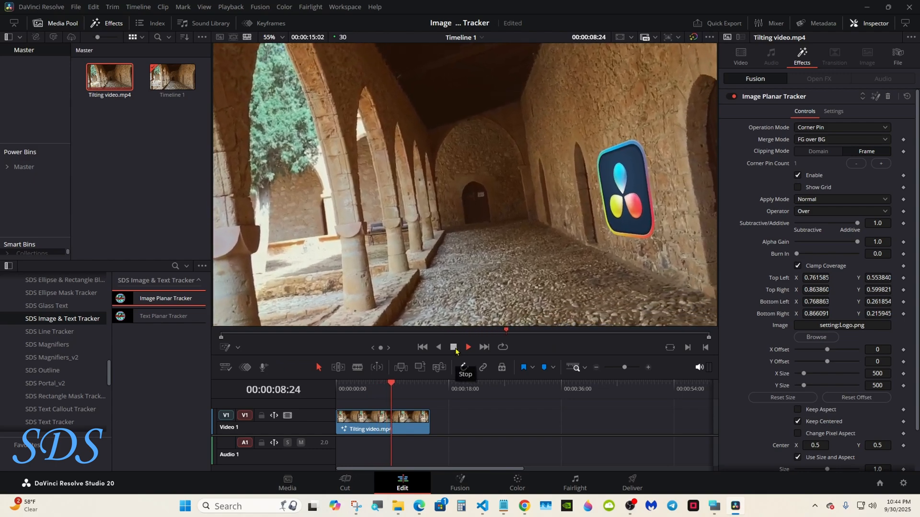
click(467, 347)
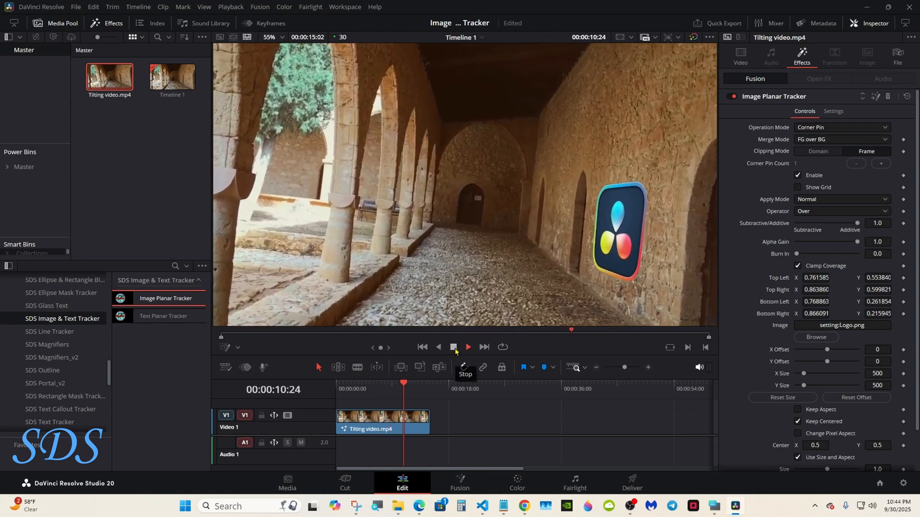
click(453, 347)
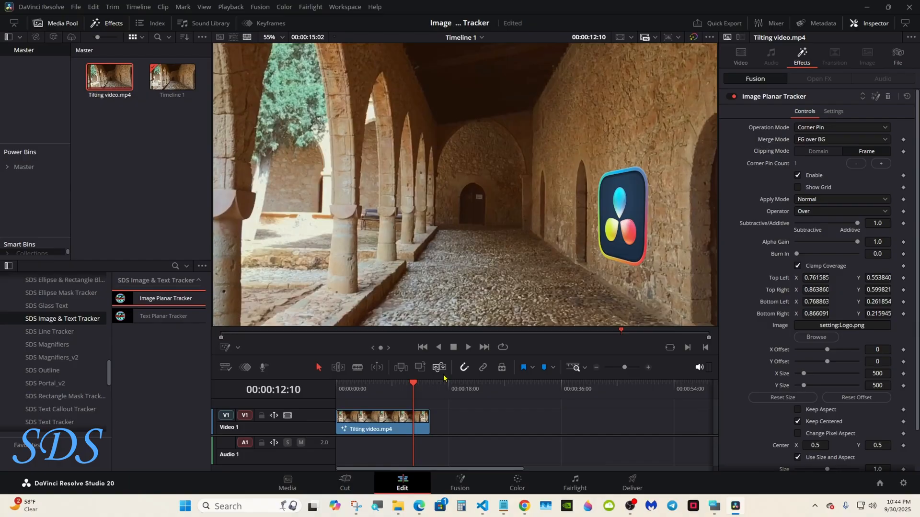
click(841, 199)
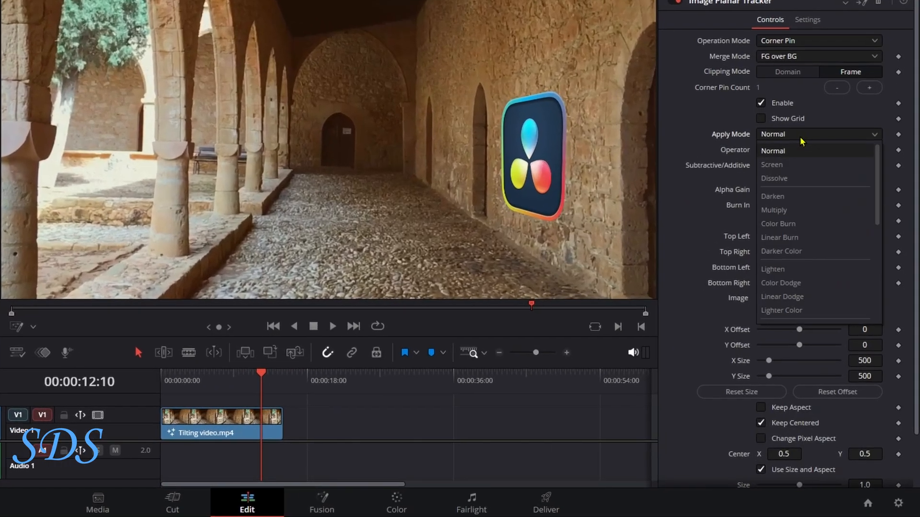
- Set Apply Mode to Normal and reset the logo's Angle to 0 and Flip to defaults
click(772, 164)
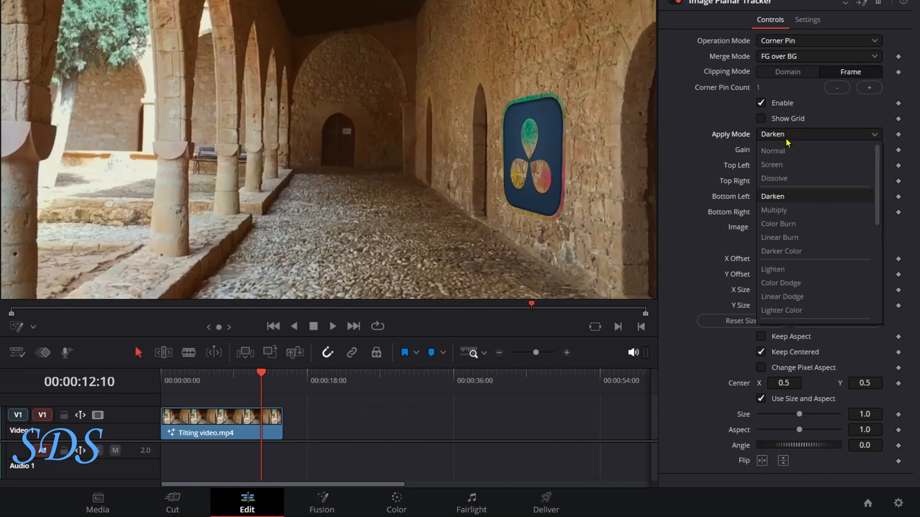
click(772, 150)
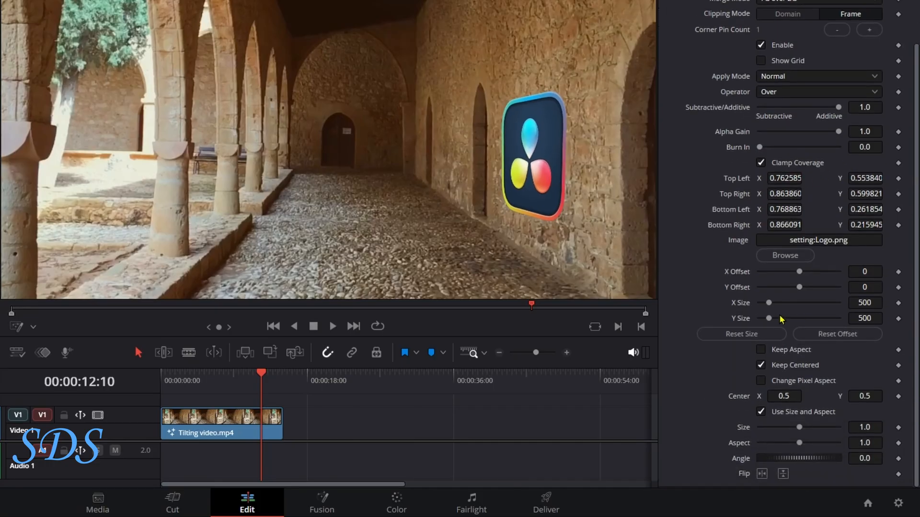
mouse_move(804, 437)
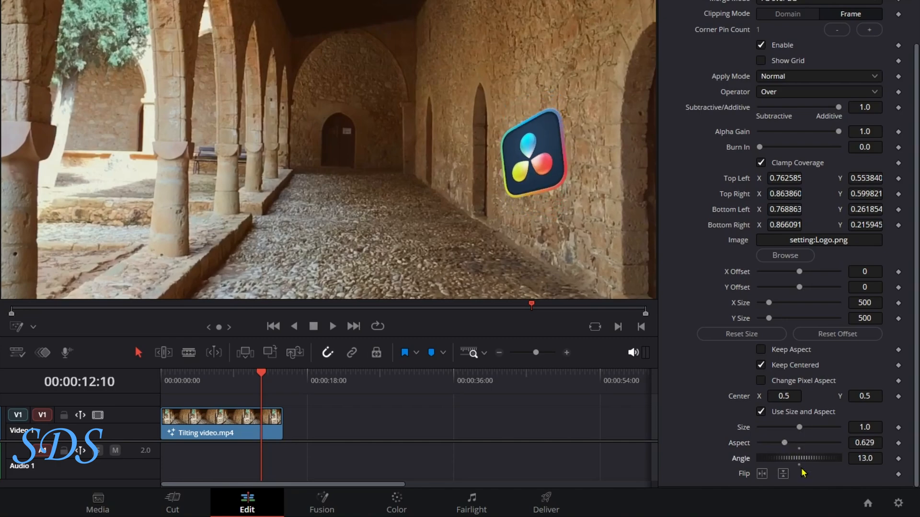
double_click(864, 458)
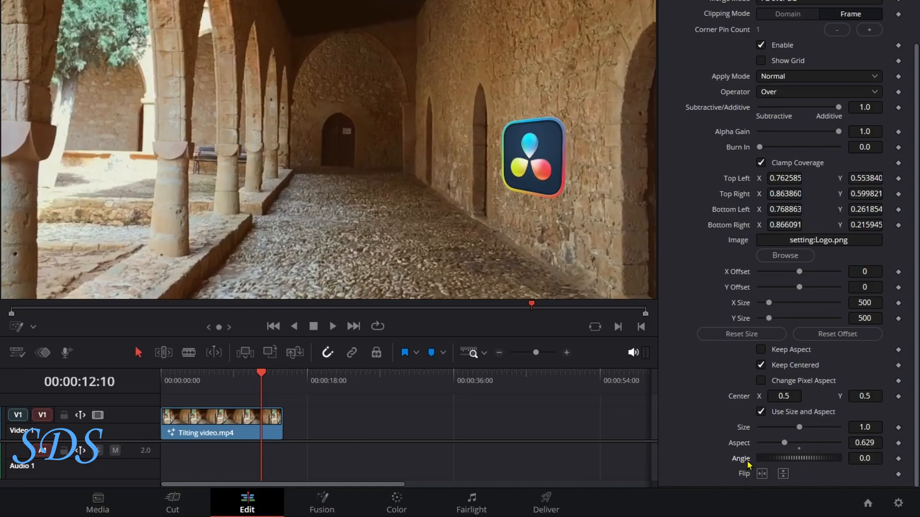
click(783, 474)
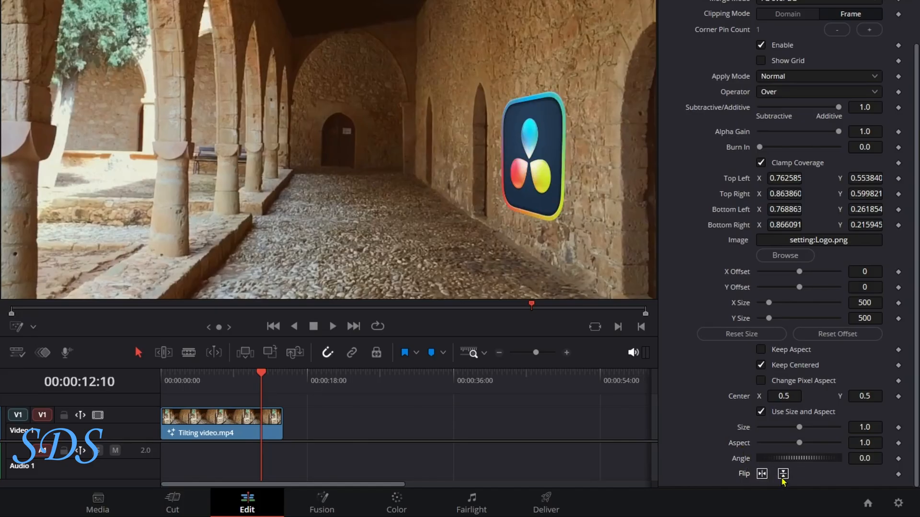
click(762, 474)
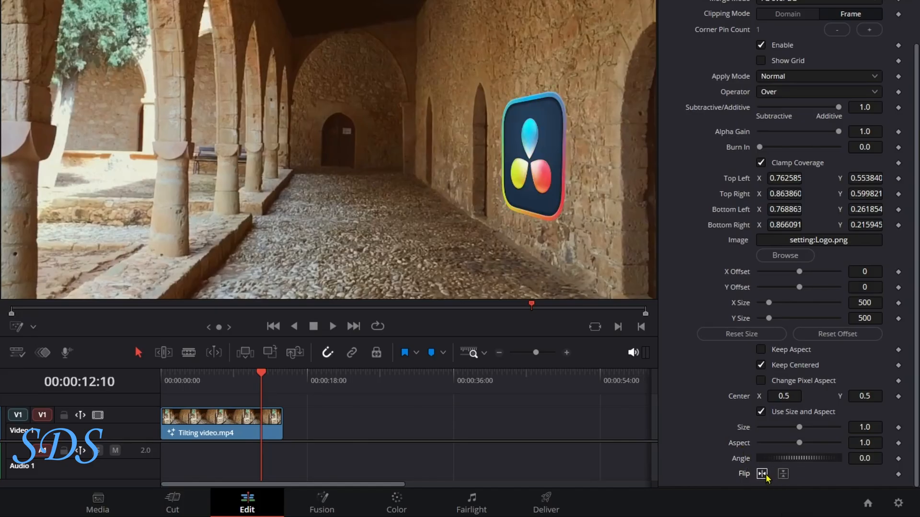
mouse_move(785, 255)
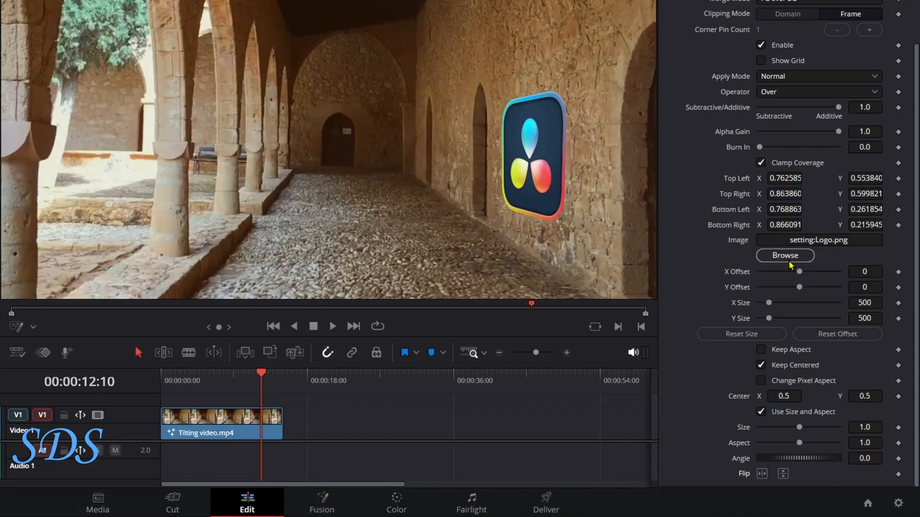
- Load 500x 500 FS.png as the overlay, then swap it for the round 1500x1500.png logo
click(784, 255)
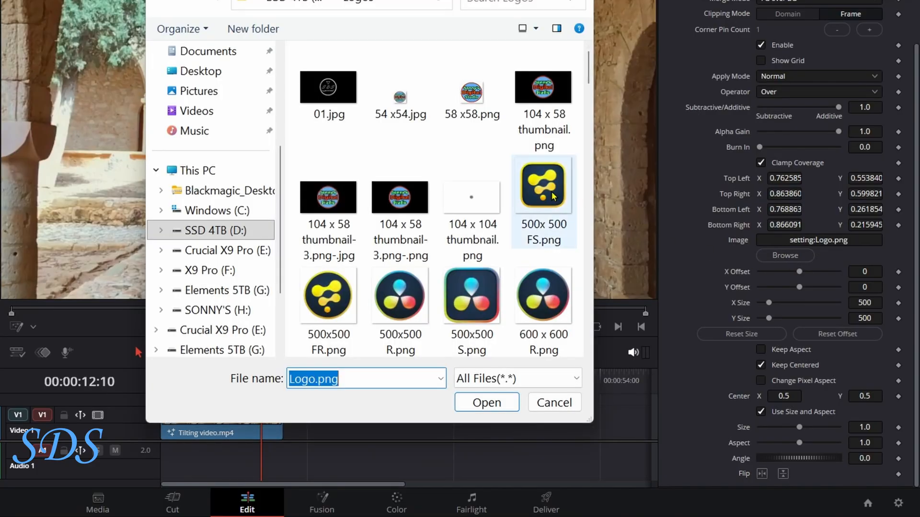
click(486, 403)
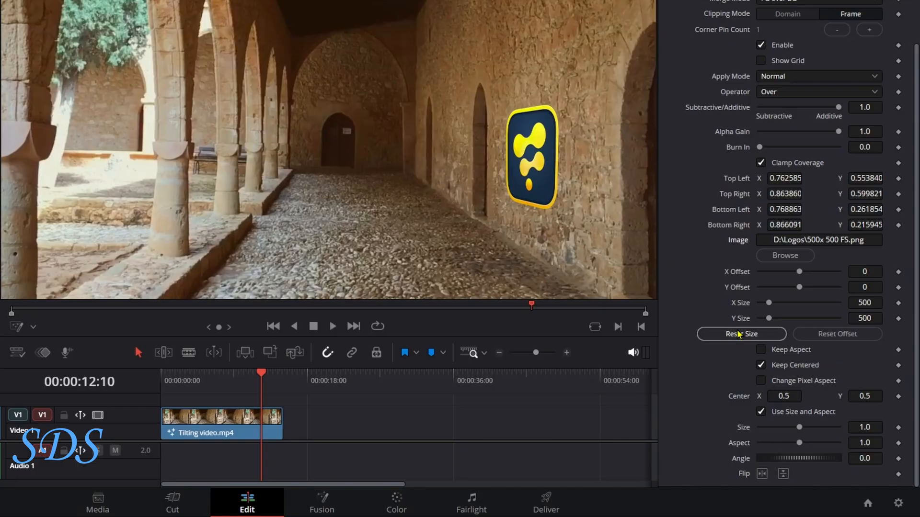
click(785, 255)
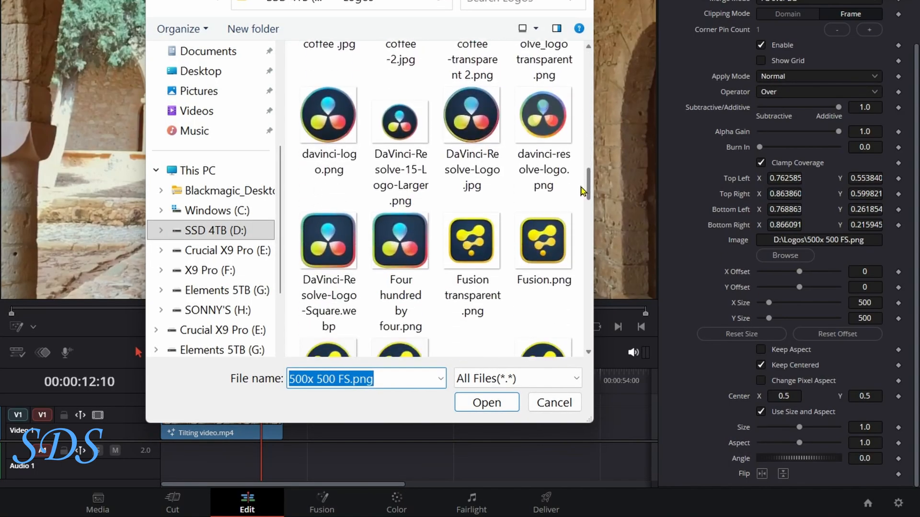
scroll(up, 3)
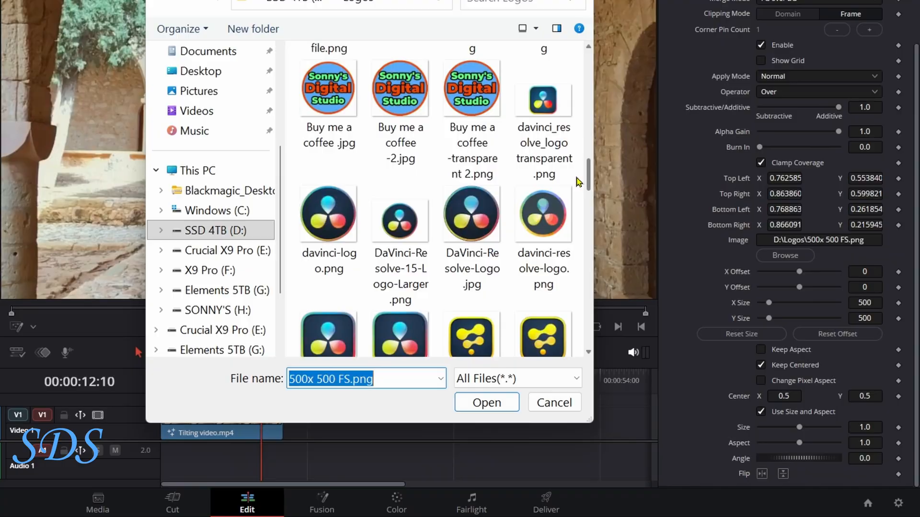
scroll(down, 3)
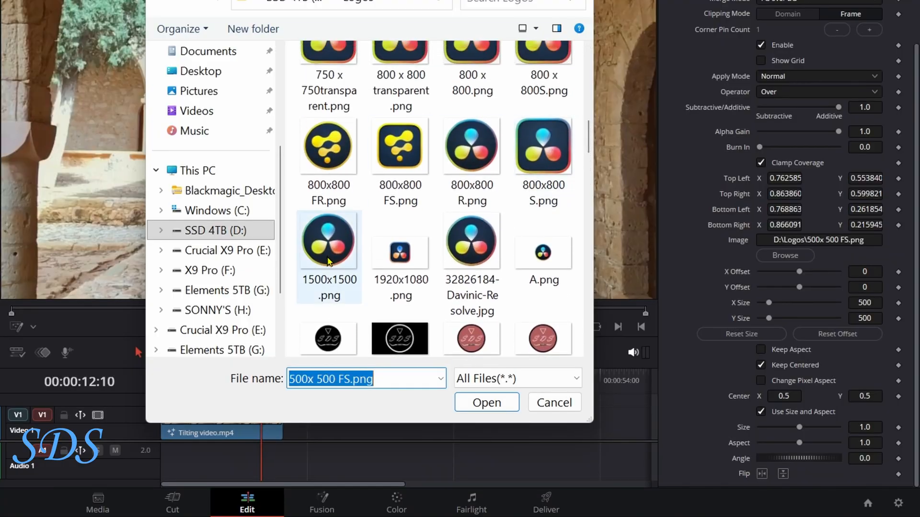
mouse_move(329, 239)
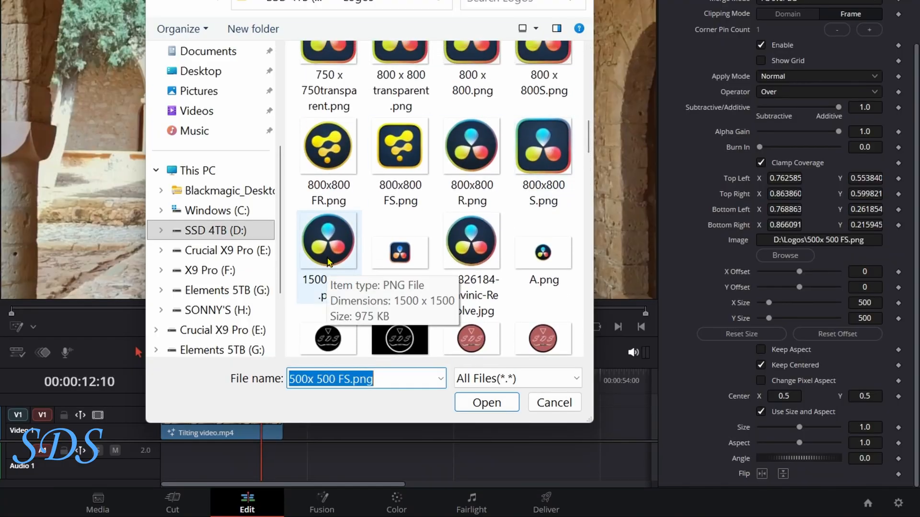
click(485, 402)
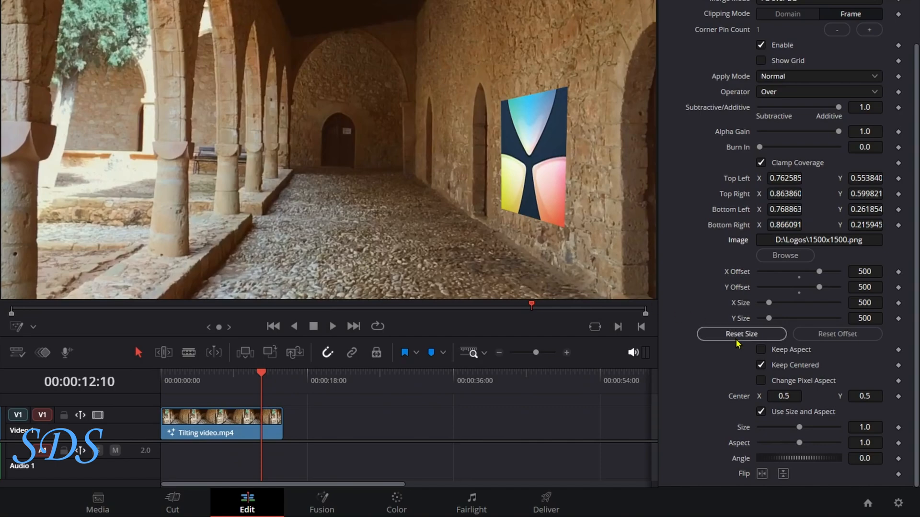
- Reset Size so the 1500x1500 logo fits fully on the wall, and bring up the image picker again
click(741, 334)
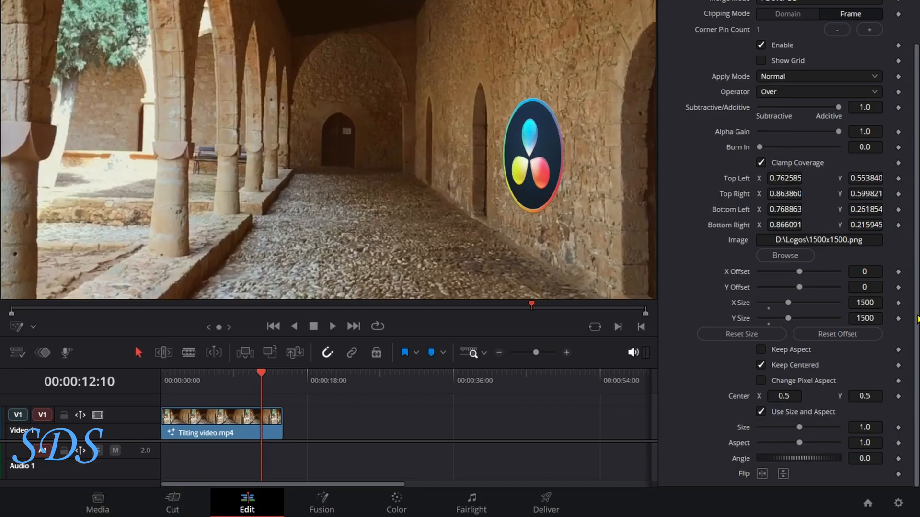
mouse_move(741, 334)
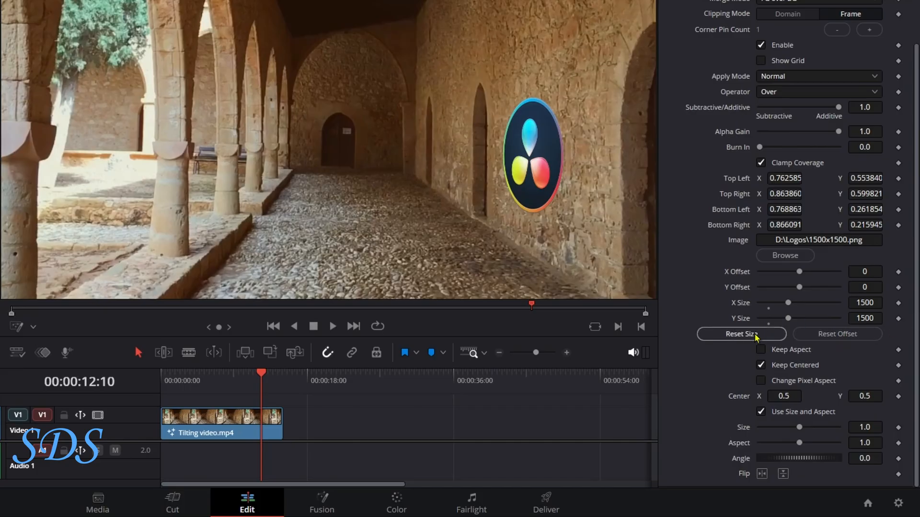
click(784, 255)
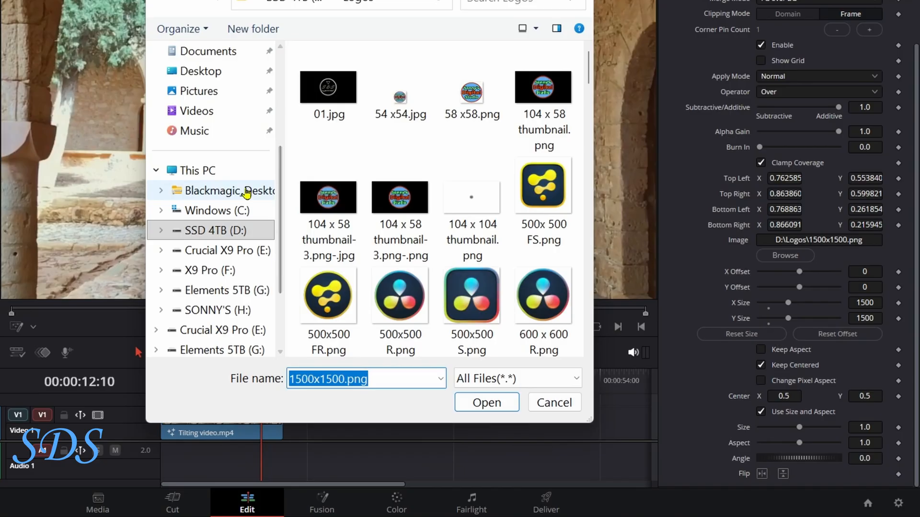
- Navigate to Downloads and choose the desert-tree Screenshot image as the wall overlay
click(206, 111)
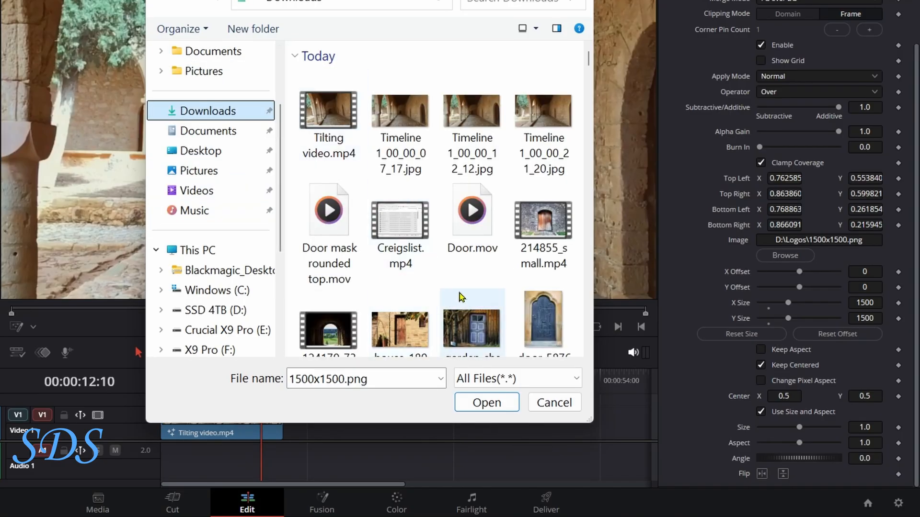
scroll(down, 3)
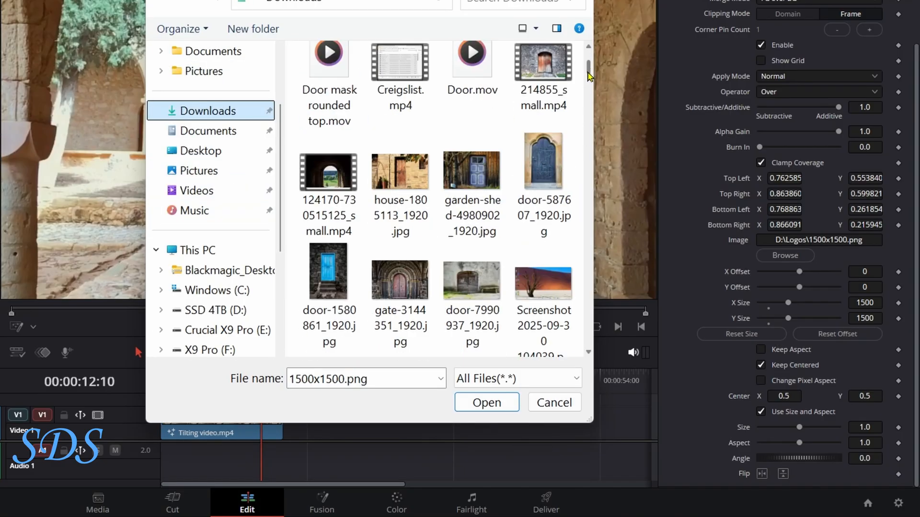
scroll(down, 3)
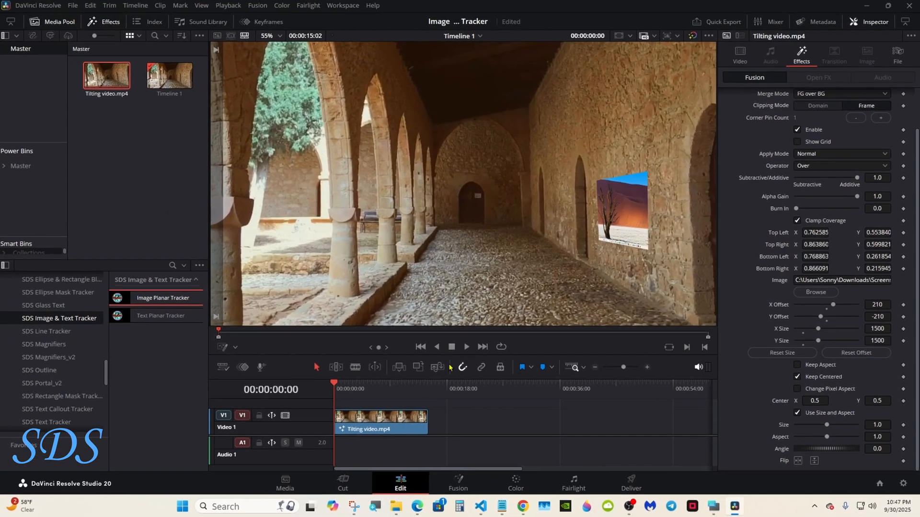
- Play back the clip to review the tracked logo, then adjust its Offset and Size on the wall
click(466, 346)
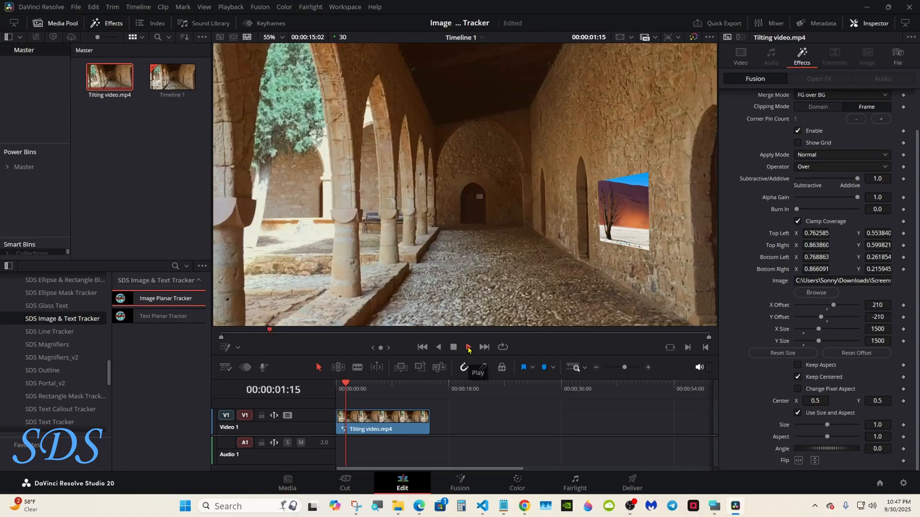
click(466, 347)
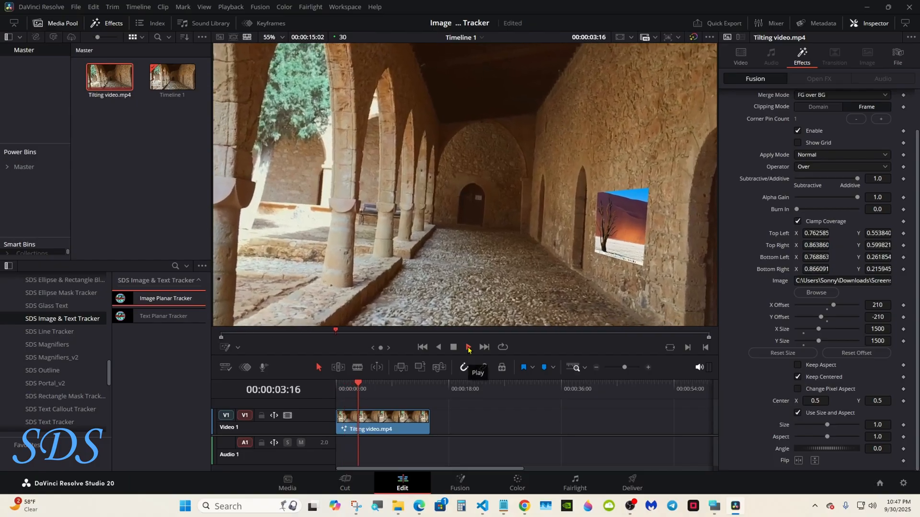
click(467, 346)
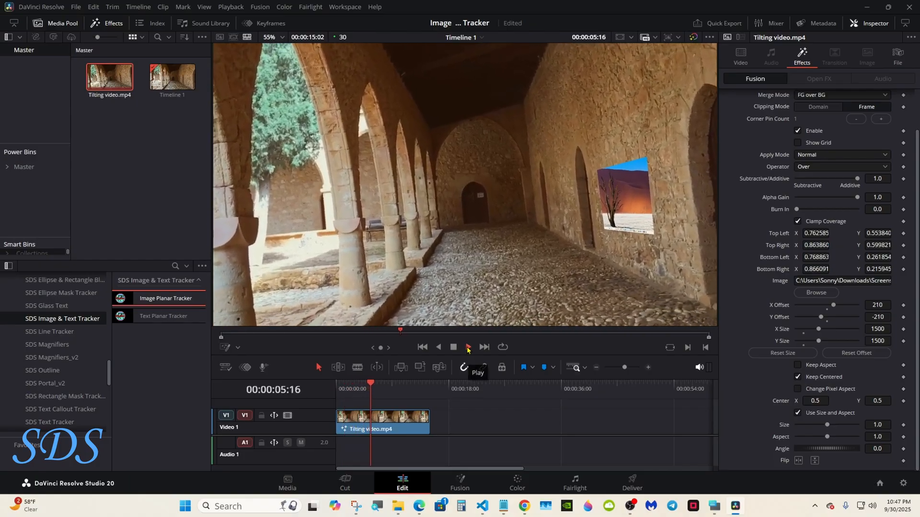
click(467, 347)
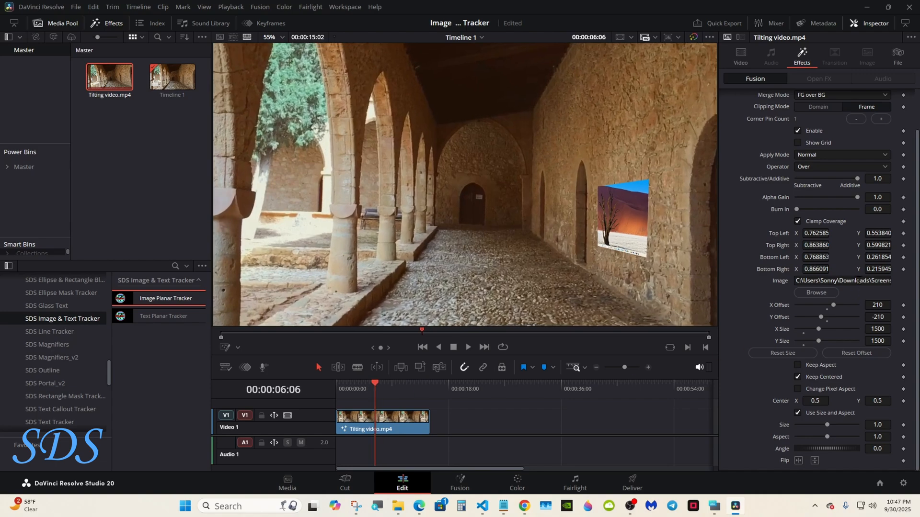
click(816, 268)
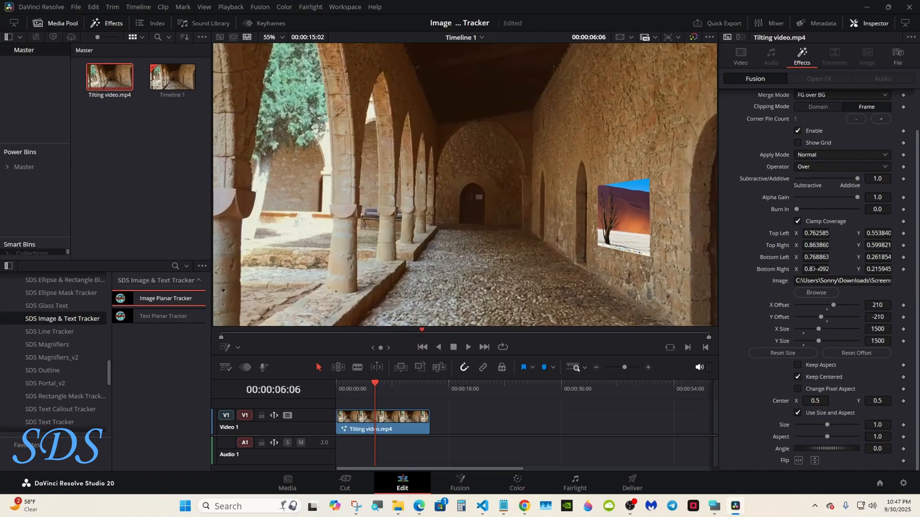
scroll(up, 3)
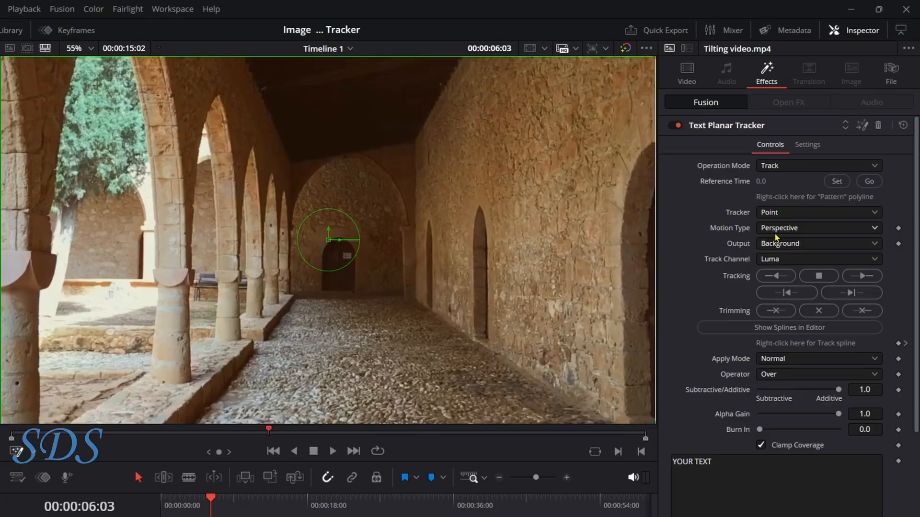
- Set the Text Planar Tracker to Hybrid Point/Area and track the right-wall patch forward
click(817, 212)
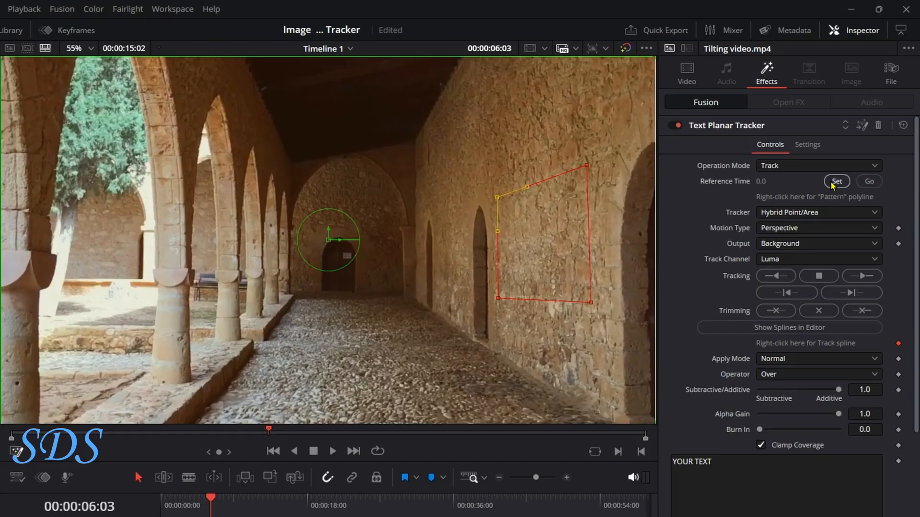
mouse_move(862, 276)
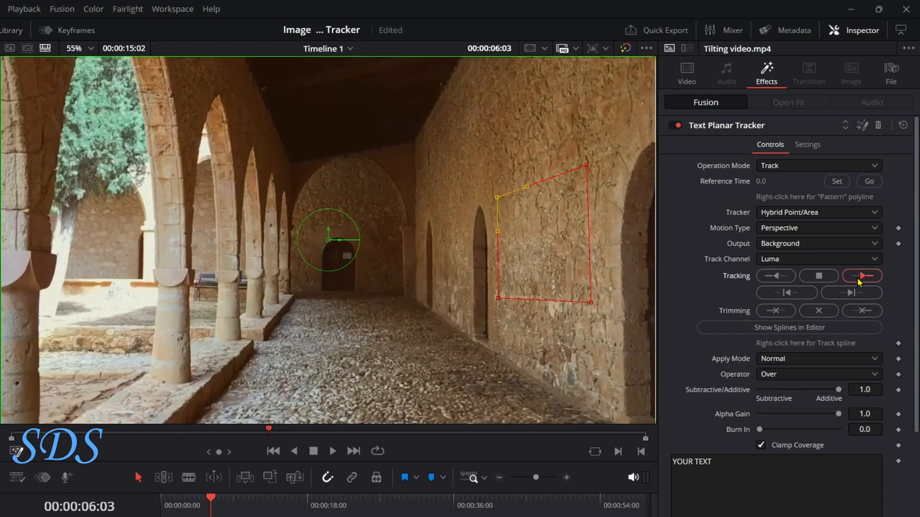
mouse_move(861, 276)
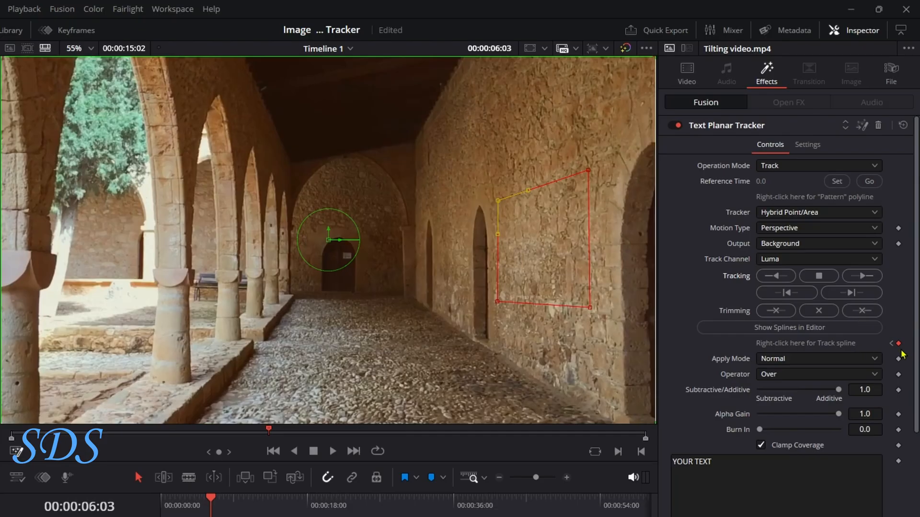
click(775, 276)
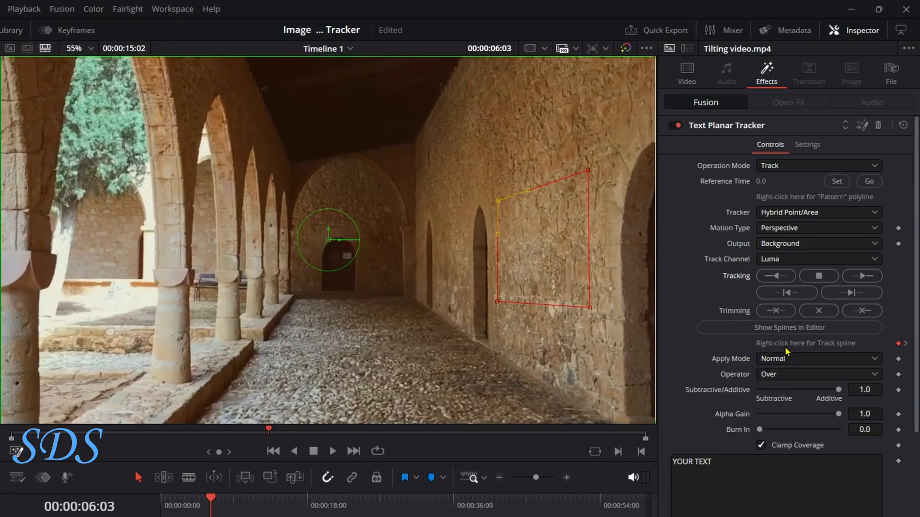
- Switch the text tracker to Corner Pin so YOUR TEXT pins on the wall, and reach its text settings
click(818, 166)
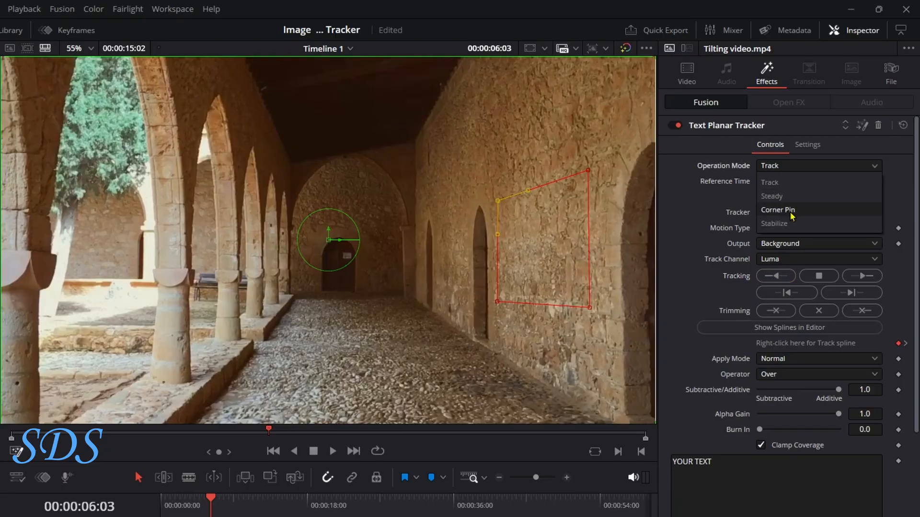
click(778, 210)
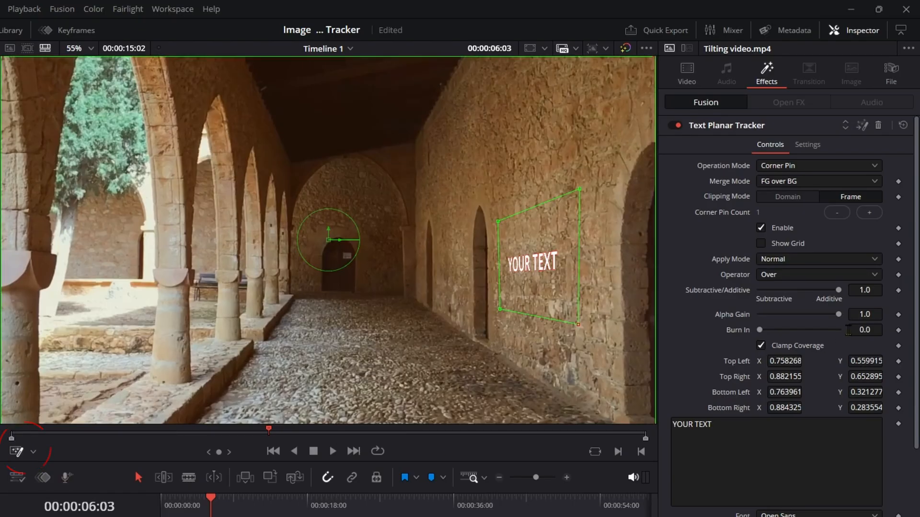
scroll(down, 3)
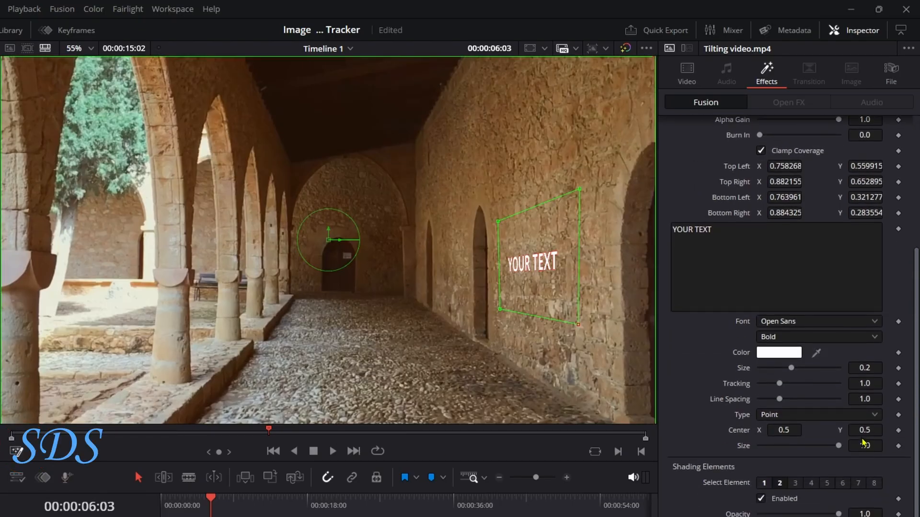
click(783, 430)
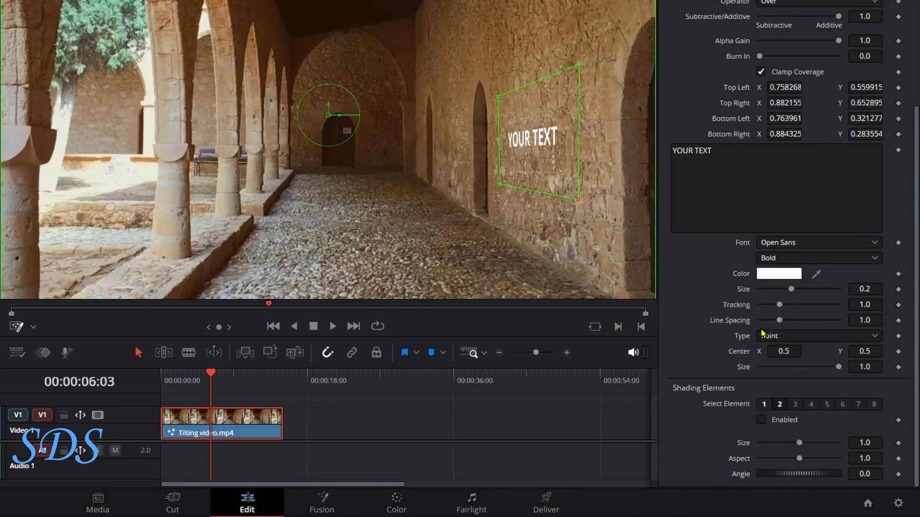
- Try the Circle text layout for YOUR TEXT, then return Type to Point for a straight line
scroll(up, 3)
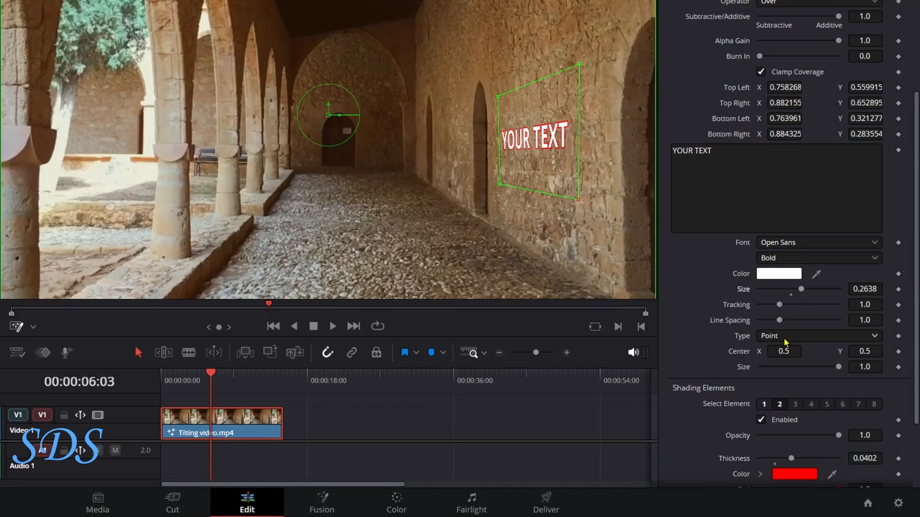
click(817, 336)
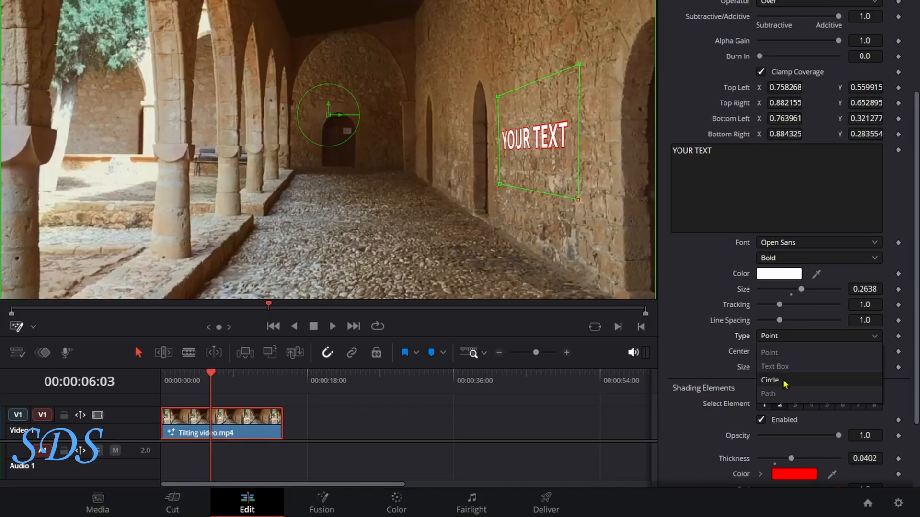
click(769, 379)
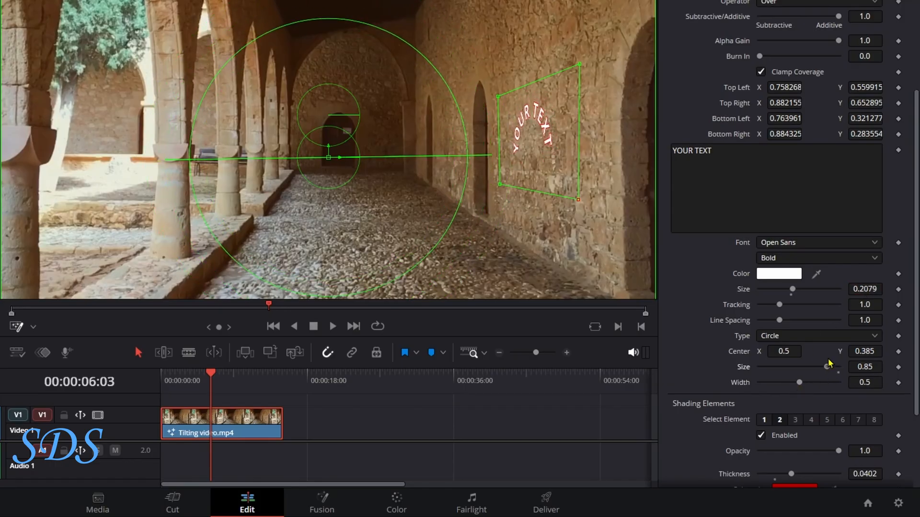
click(817, 336)
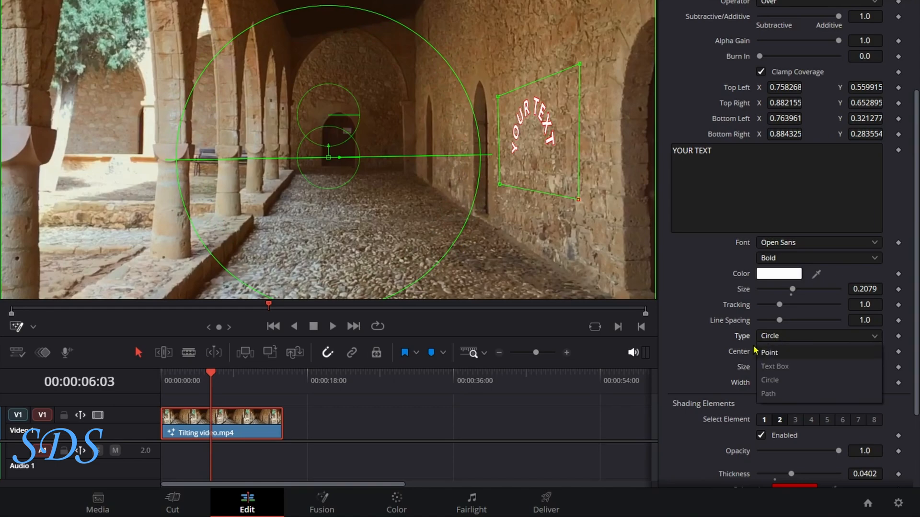
click(769, 352)
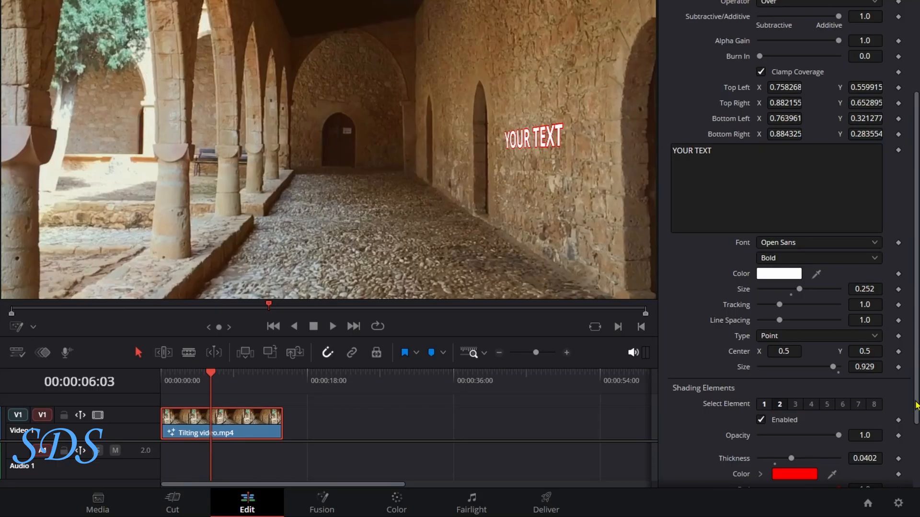
- Try lower Alpha Gain and higher Burn In, then set Apply Mode to Screen with Gain about 0.92
scroll(down, 3)
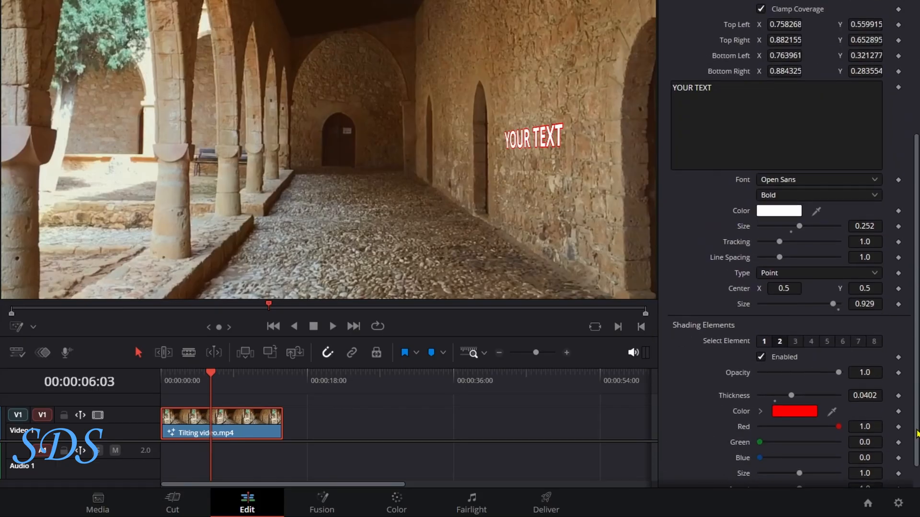
scroll(up, 3)
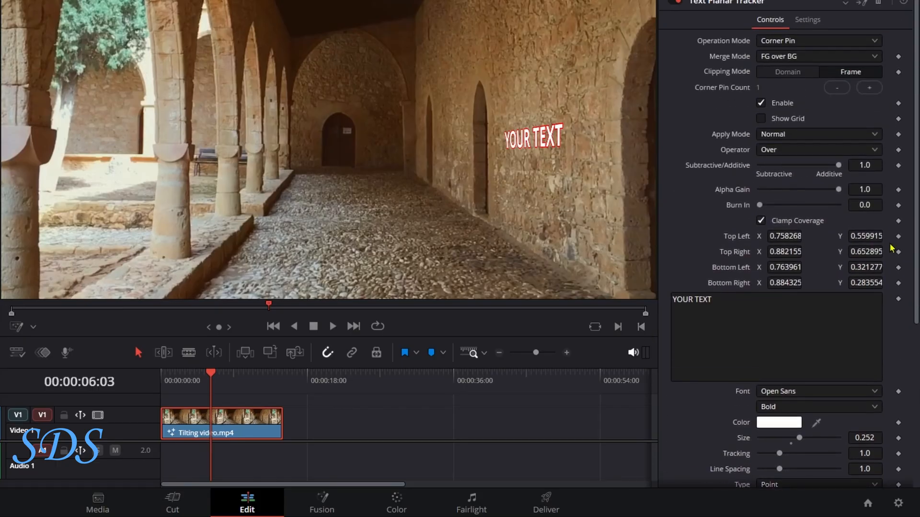
mouse_move(838, 199)
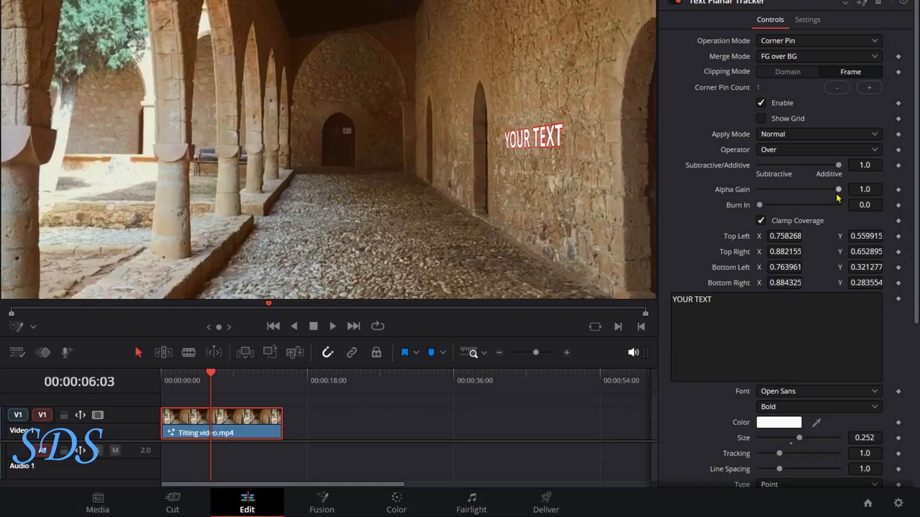
mouse_move(815, 195)
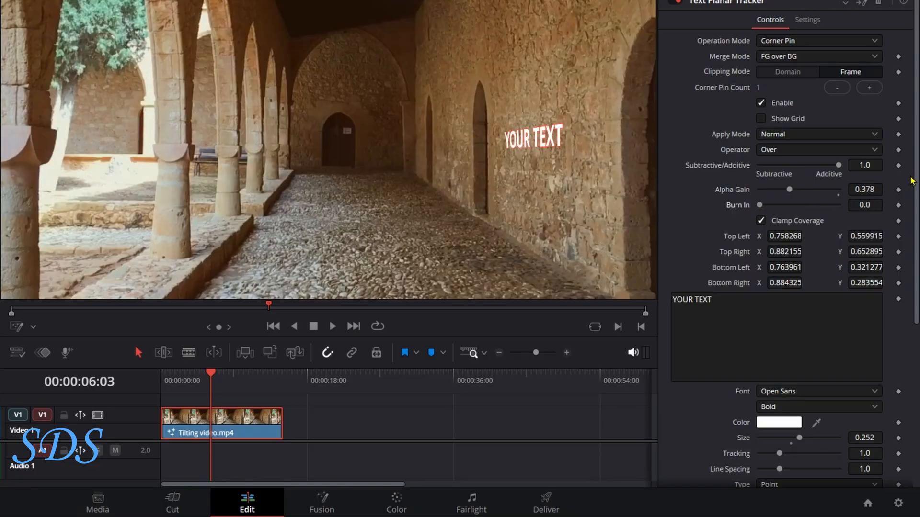
scroll(down, 3)
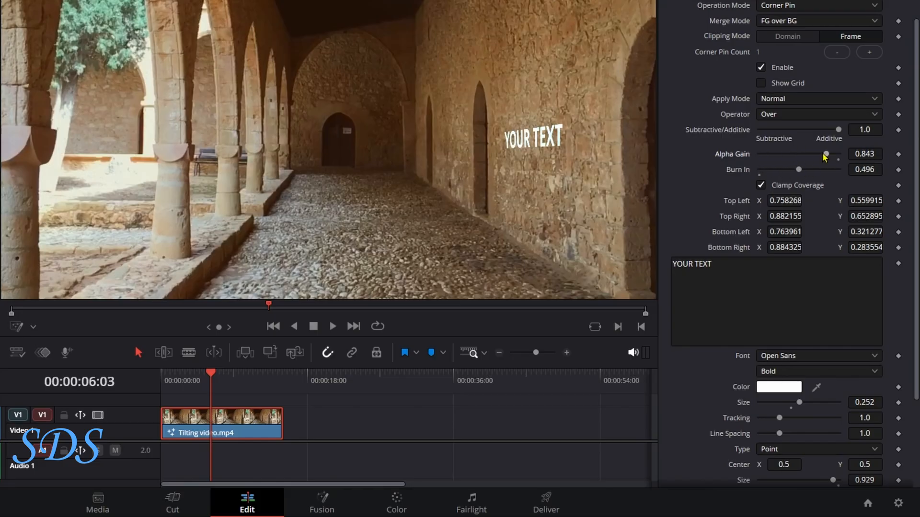
click(818, 99)
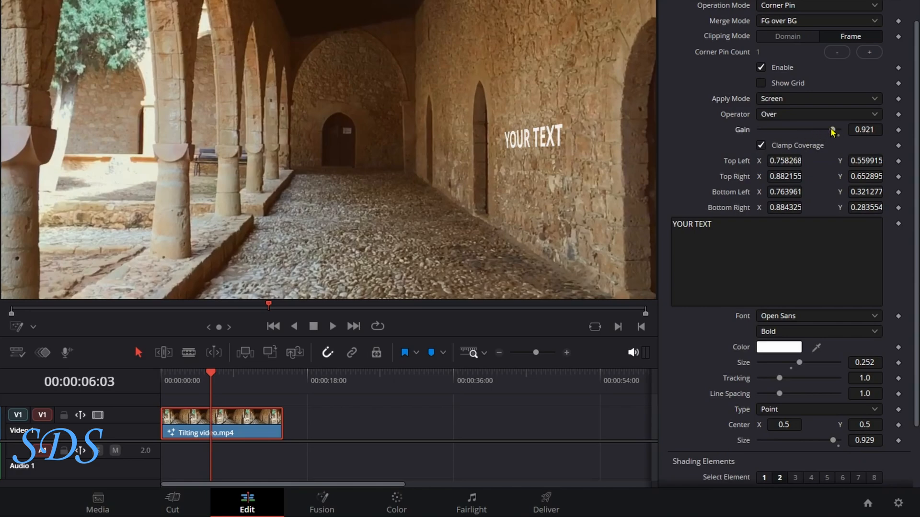
mouse_move(825, 145)
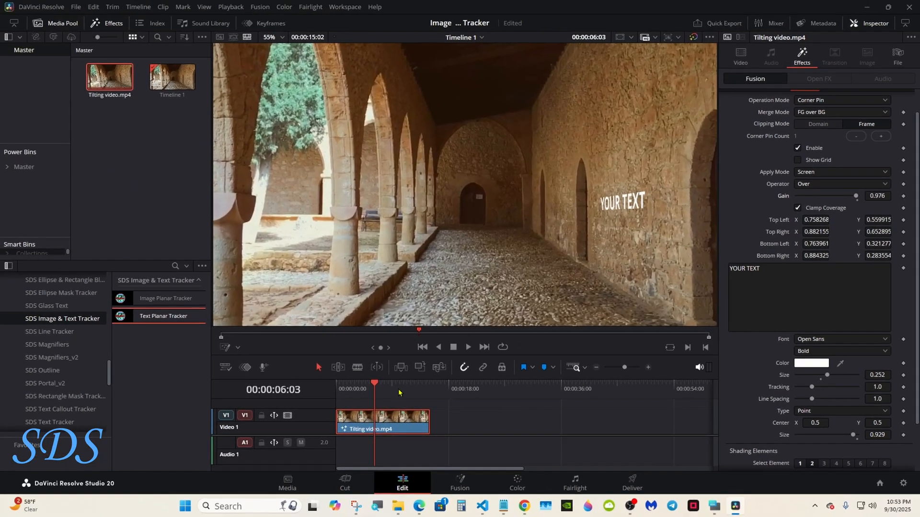
- Move the playhead back to 00:00:00:00 at the start of the clip
click(422, 347)
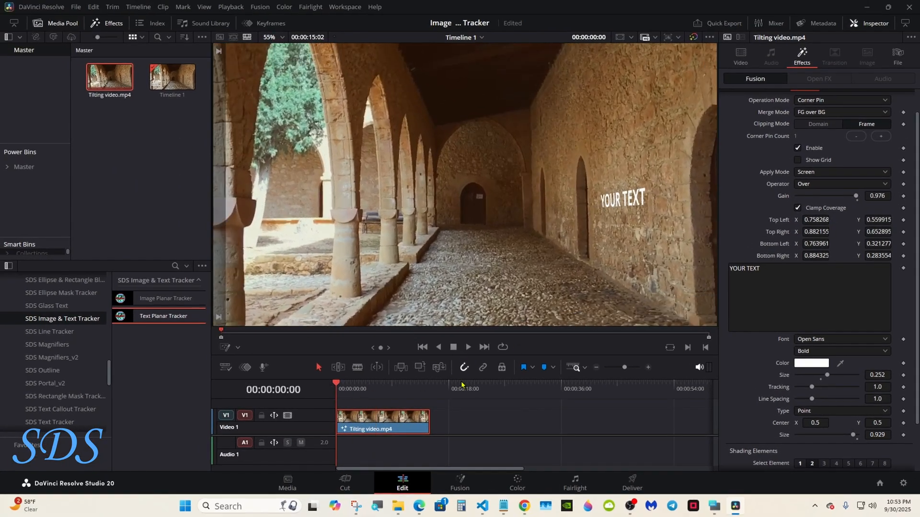